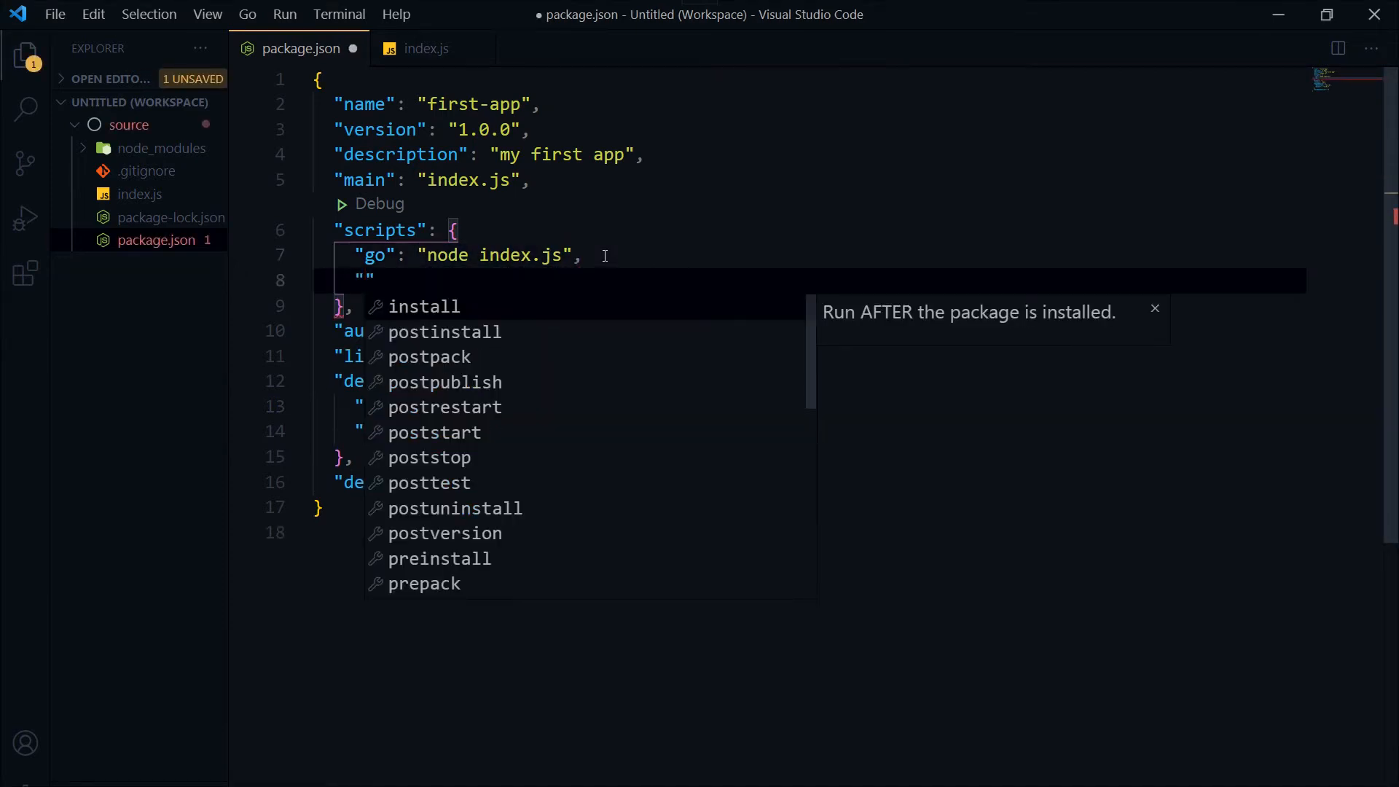
Add a "removeModules": "rm -rf node_modules/" line to the package.json scripts.
type("remo")
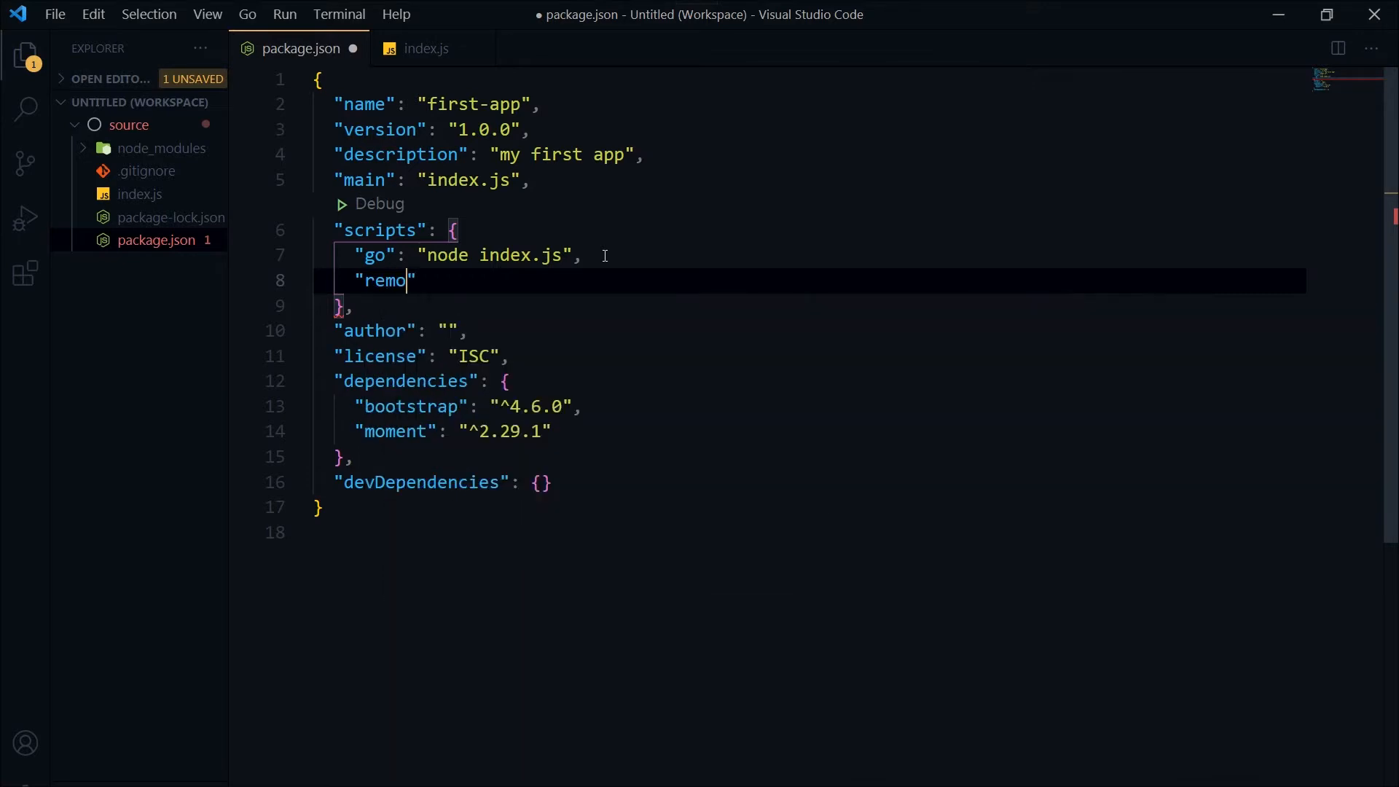
type("veMo")
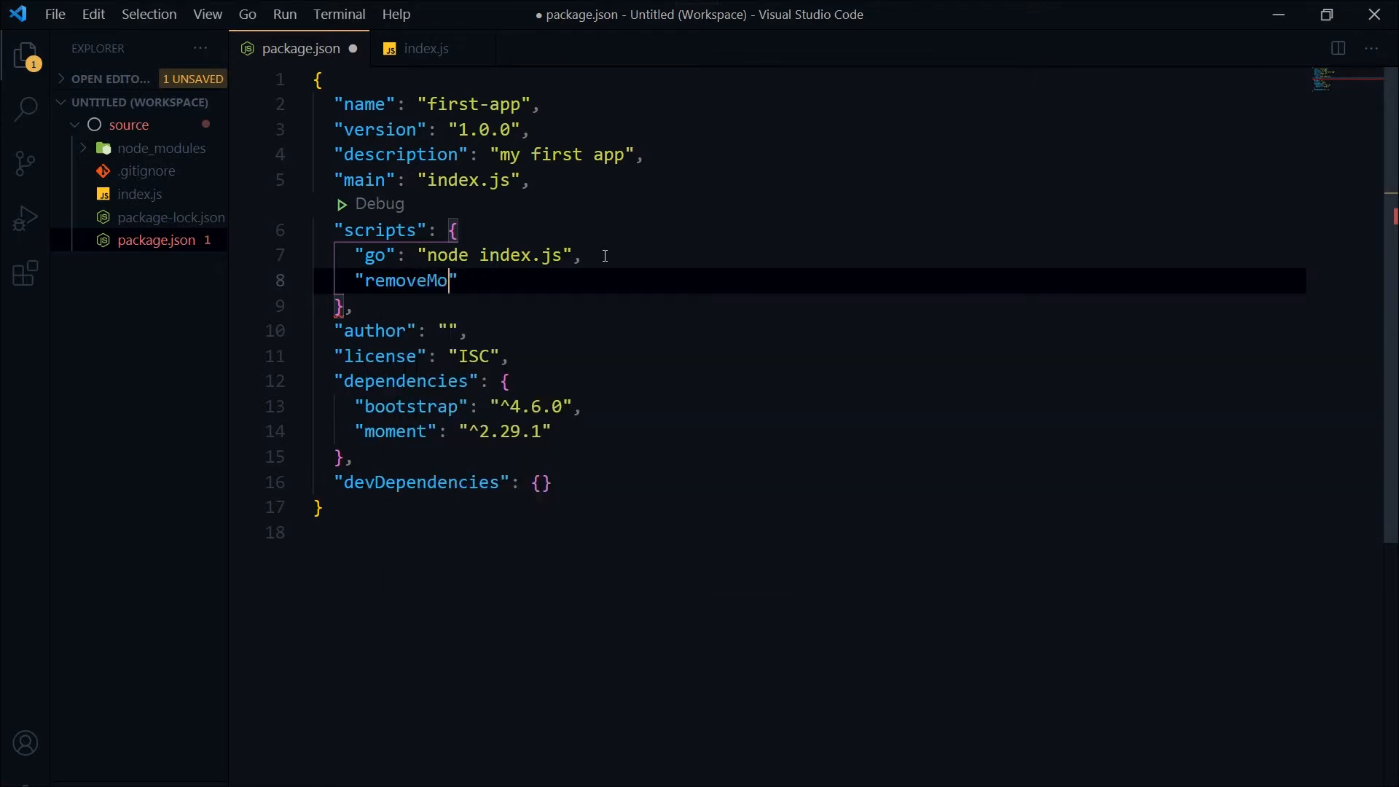
type("dules")
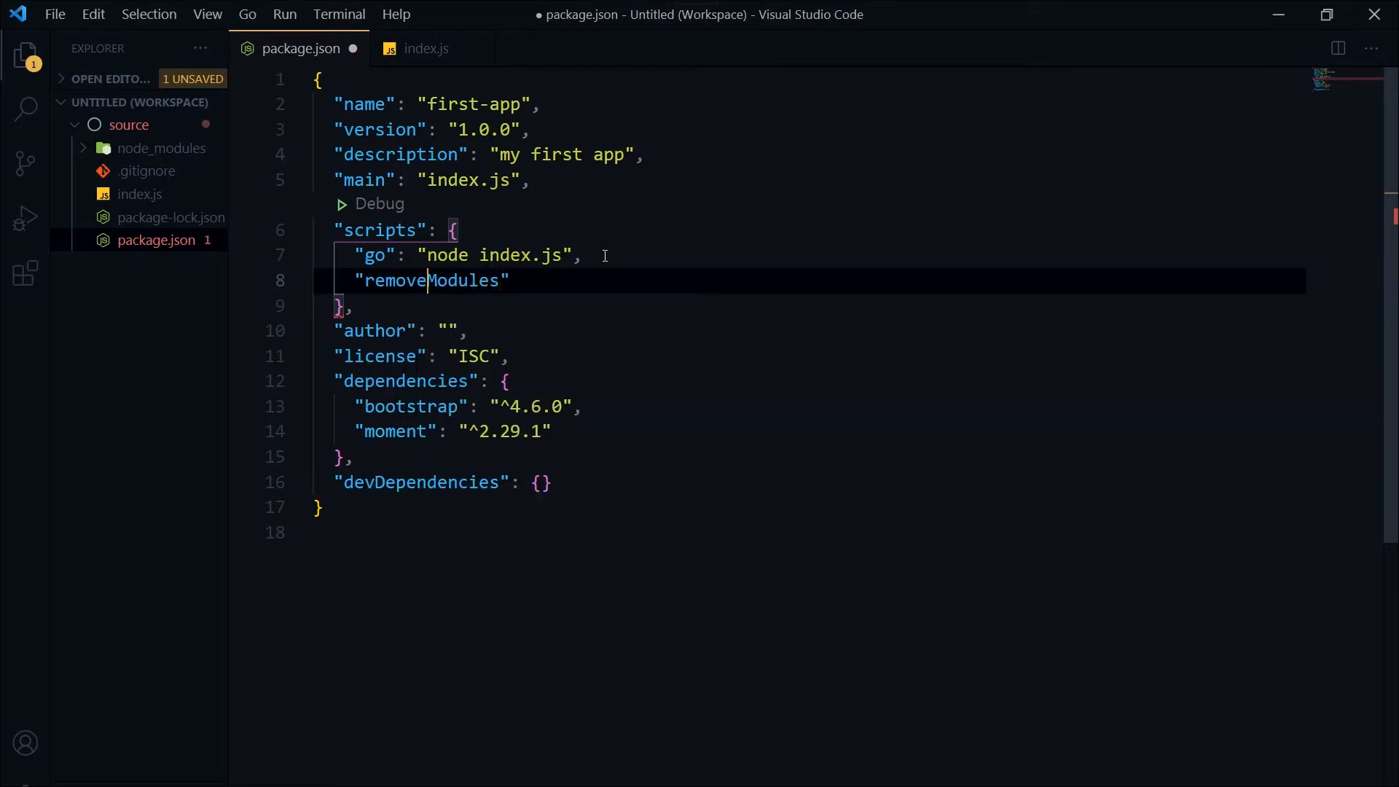
type("Node")
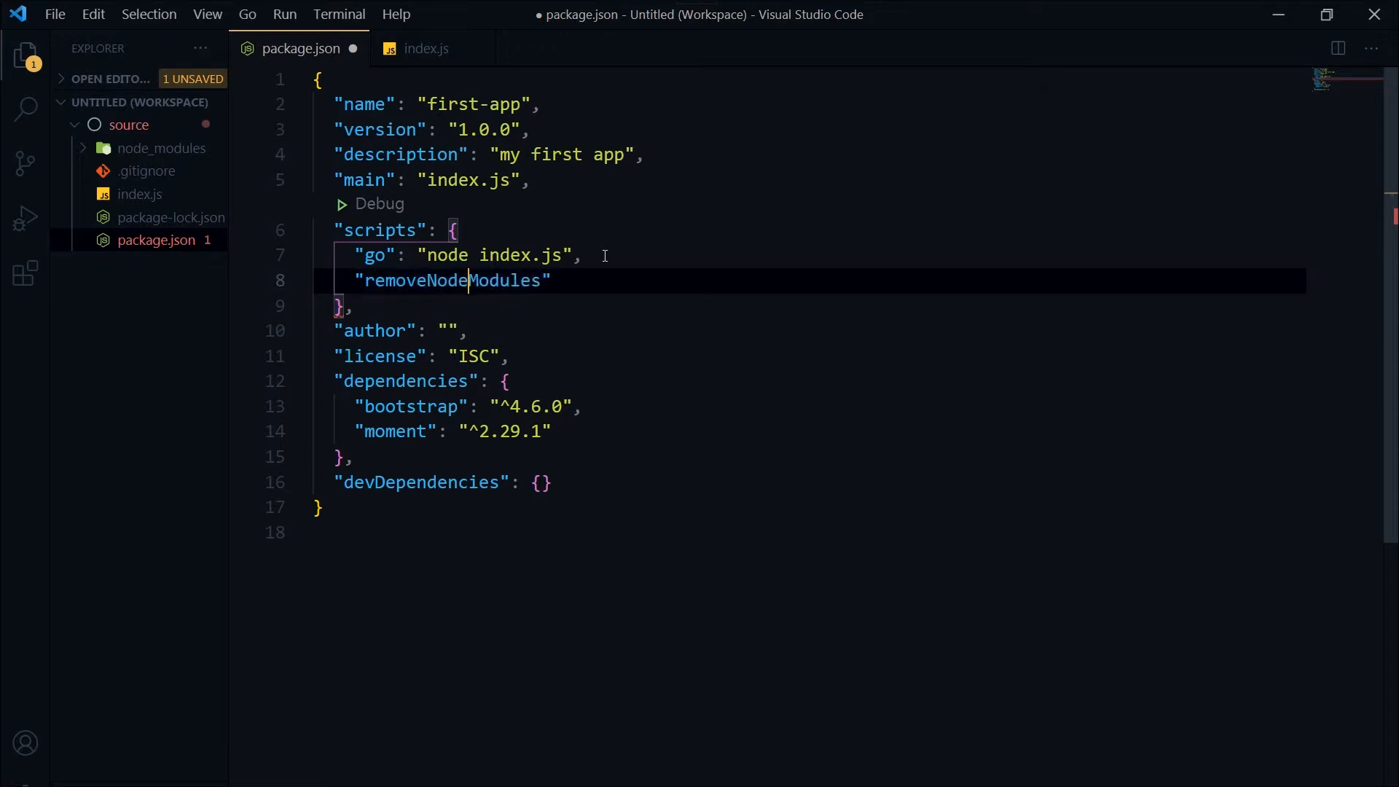
double_click(414, 280)
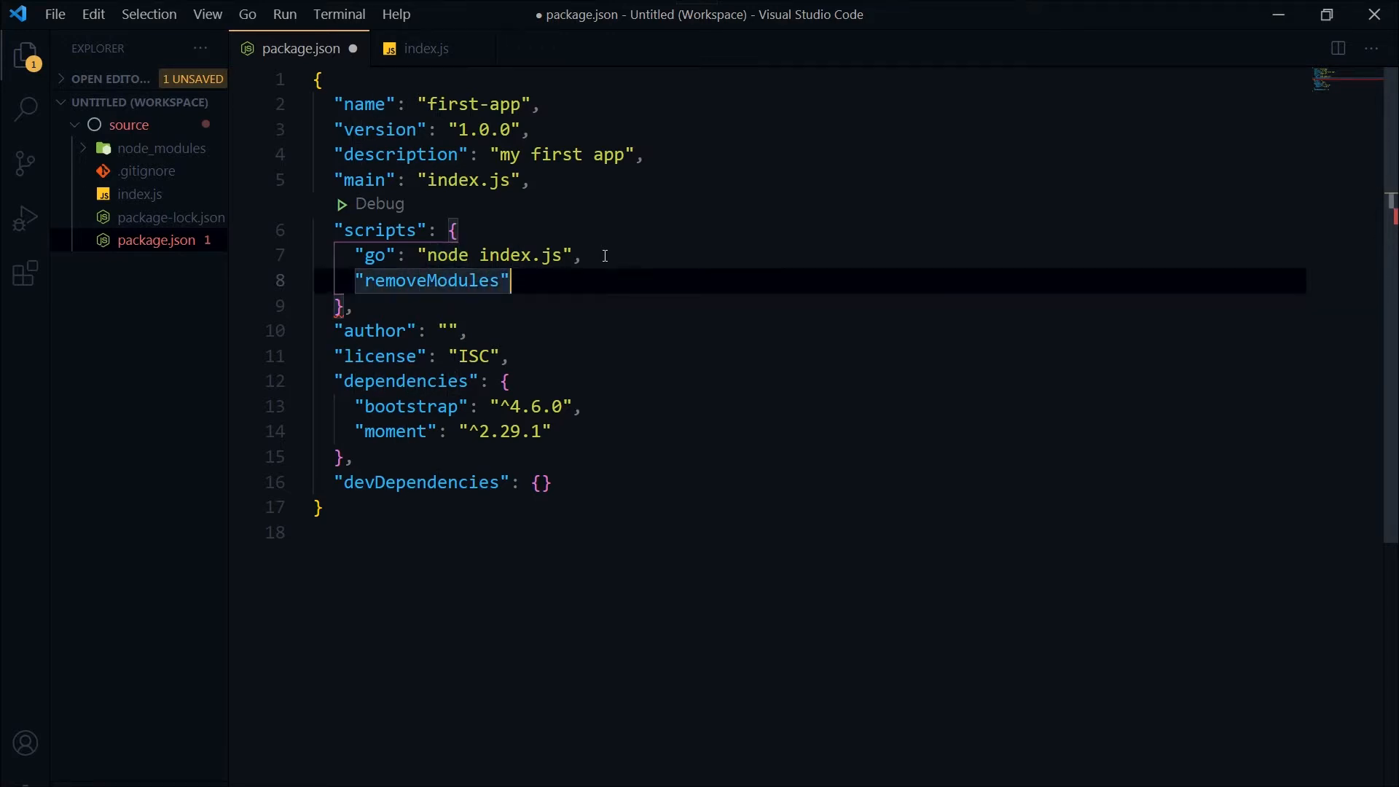
type(": \"\"")
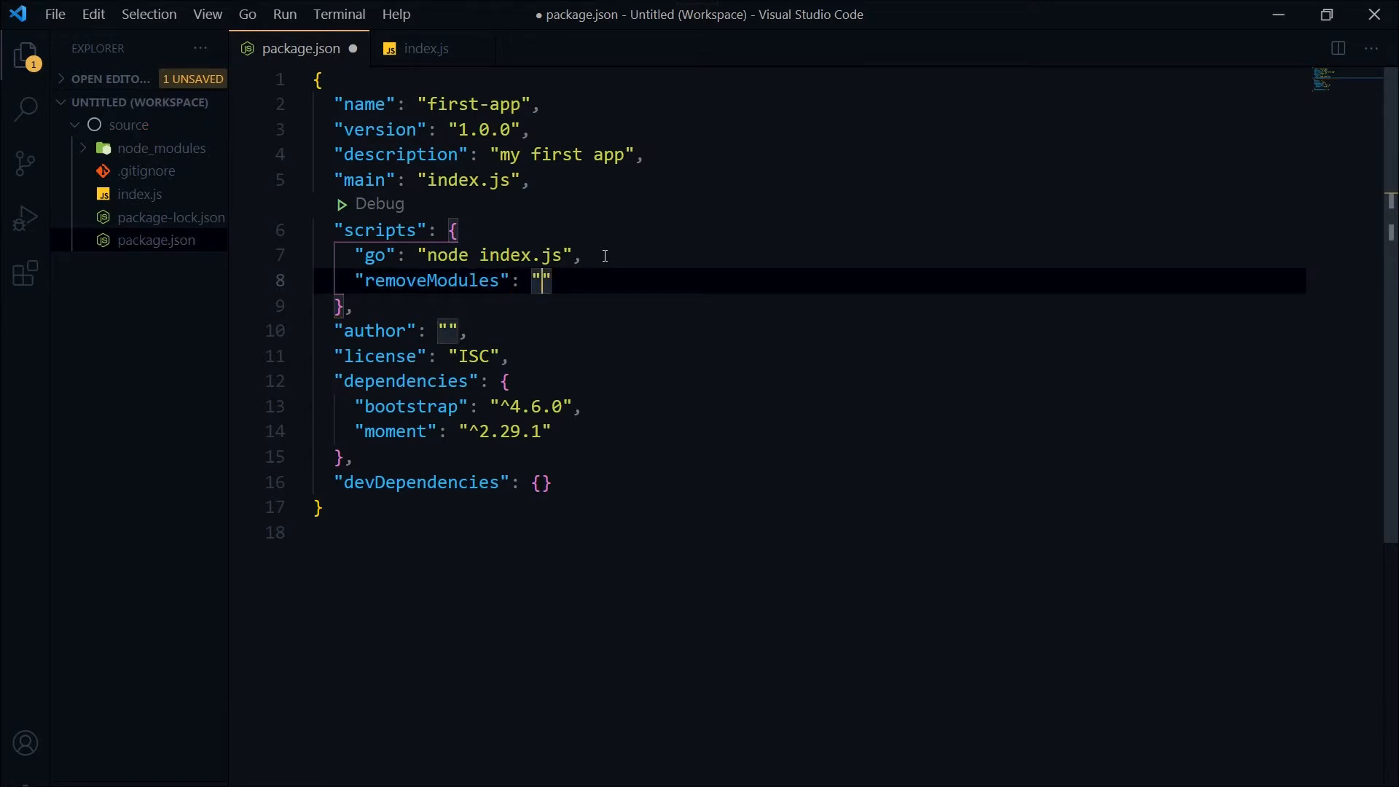
type("rm")
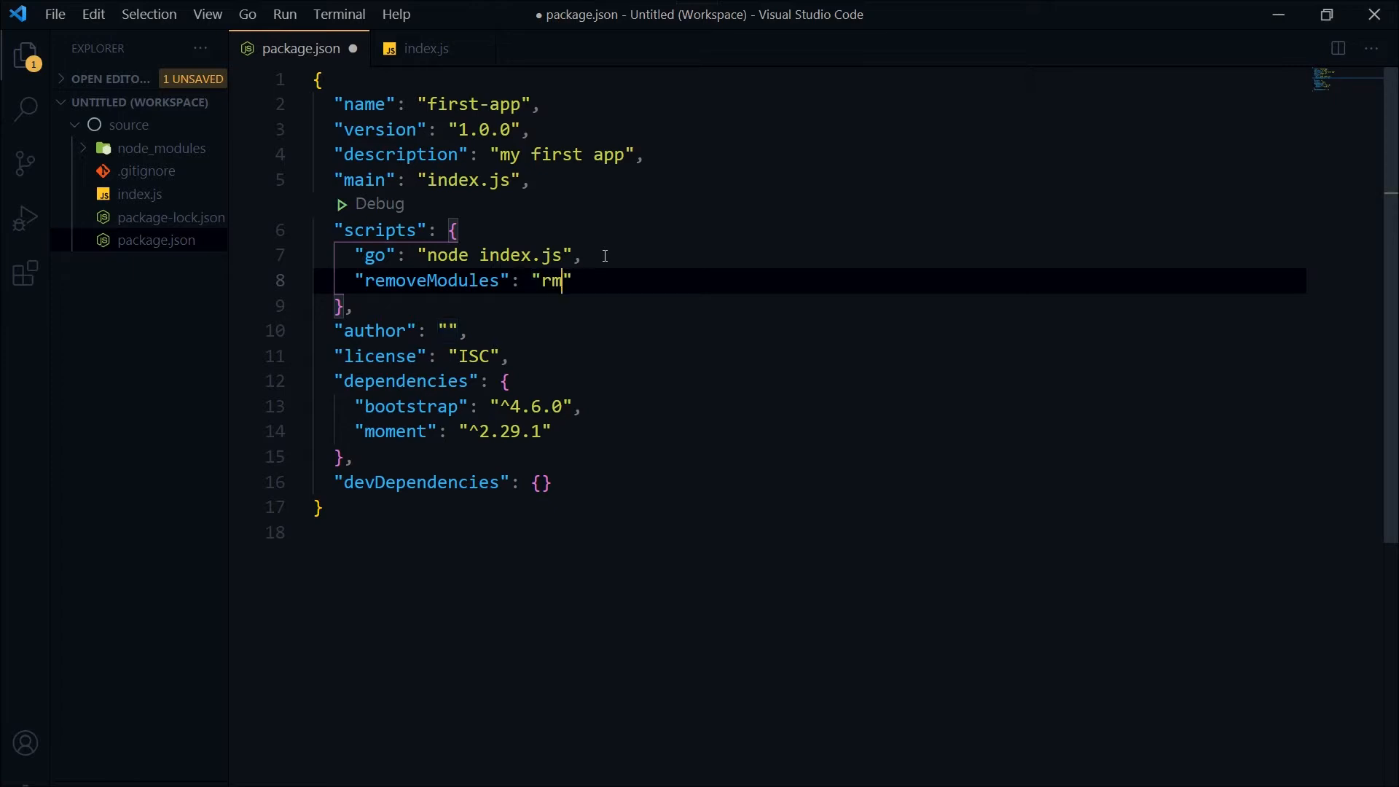
type("-rf")
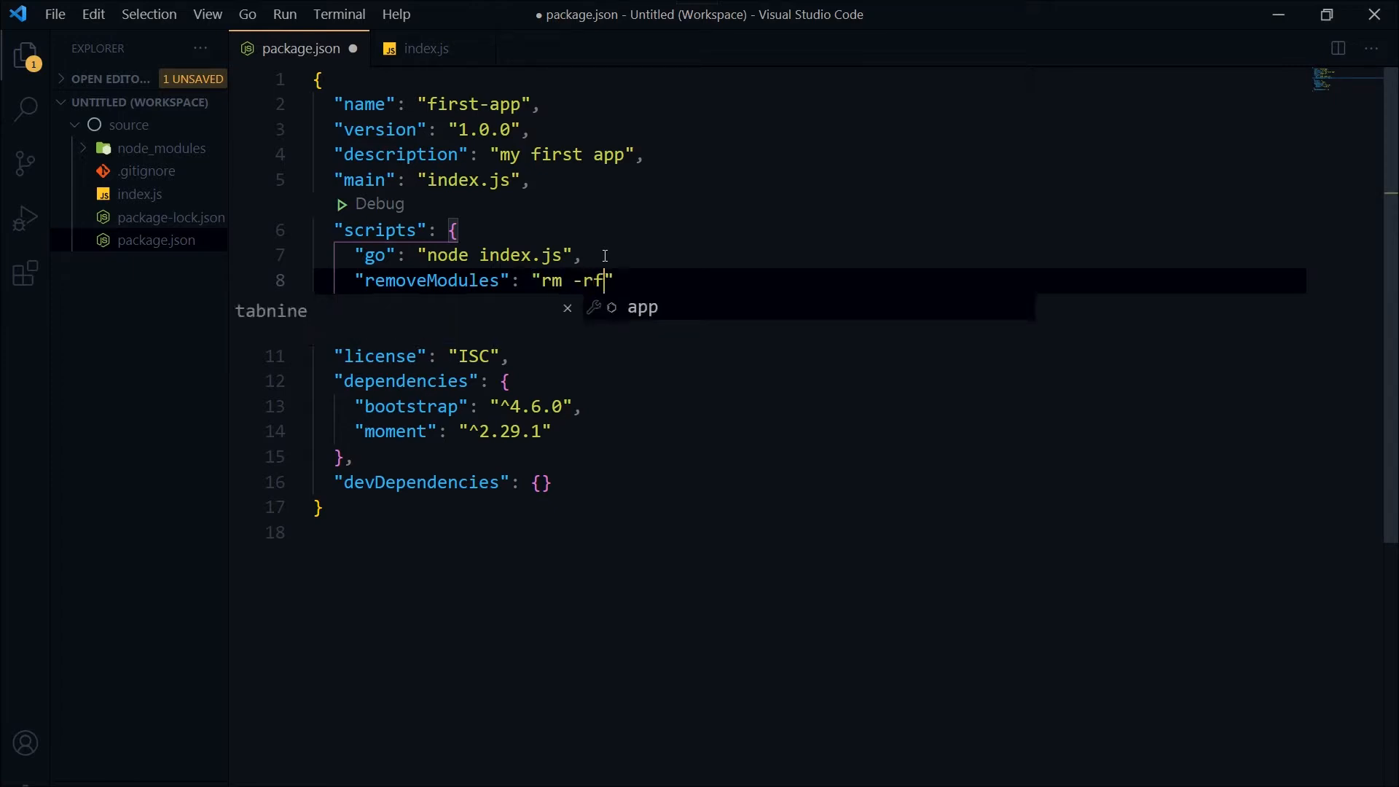
type("node_")
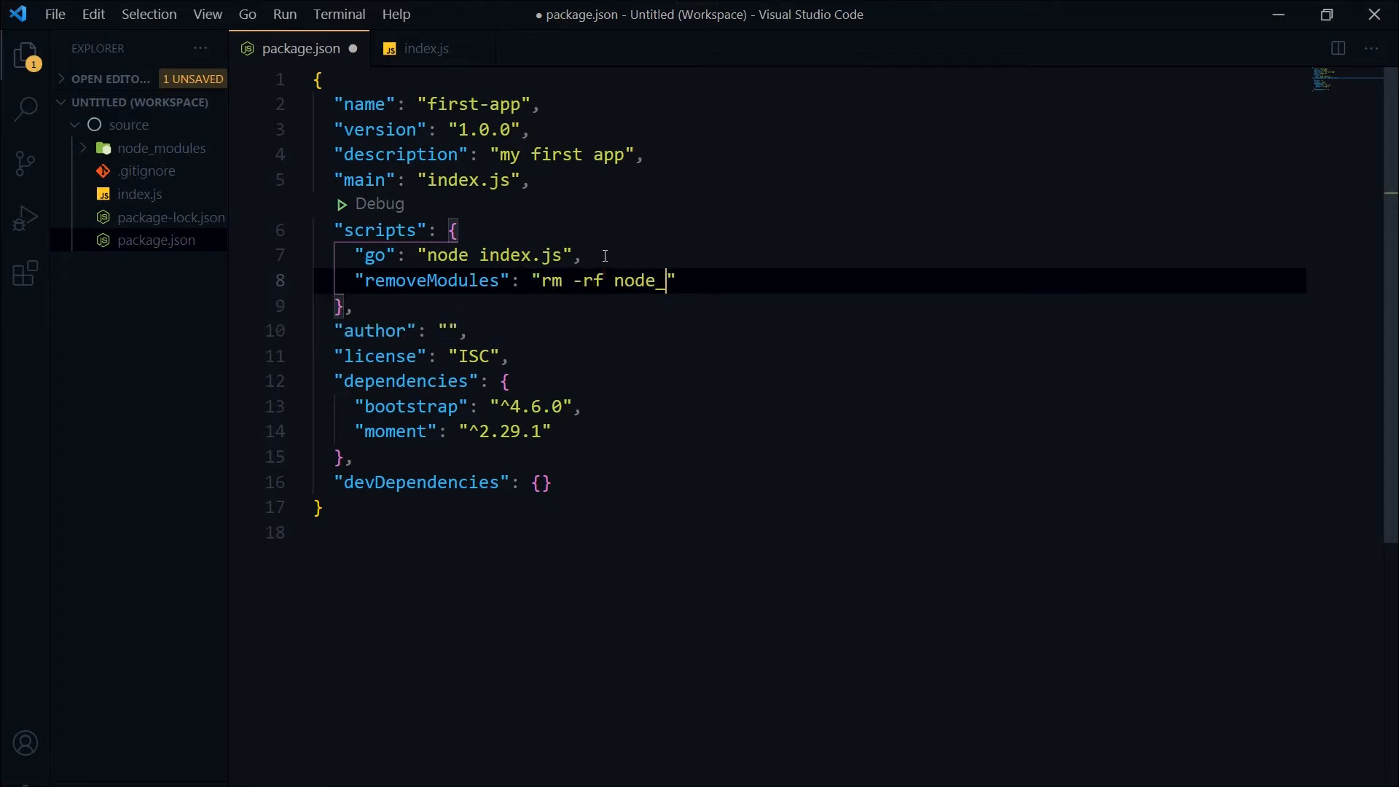
type("modules")
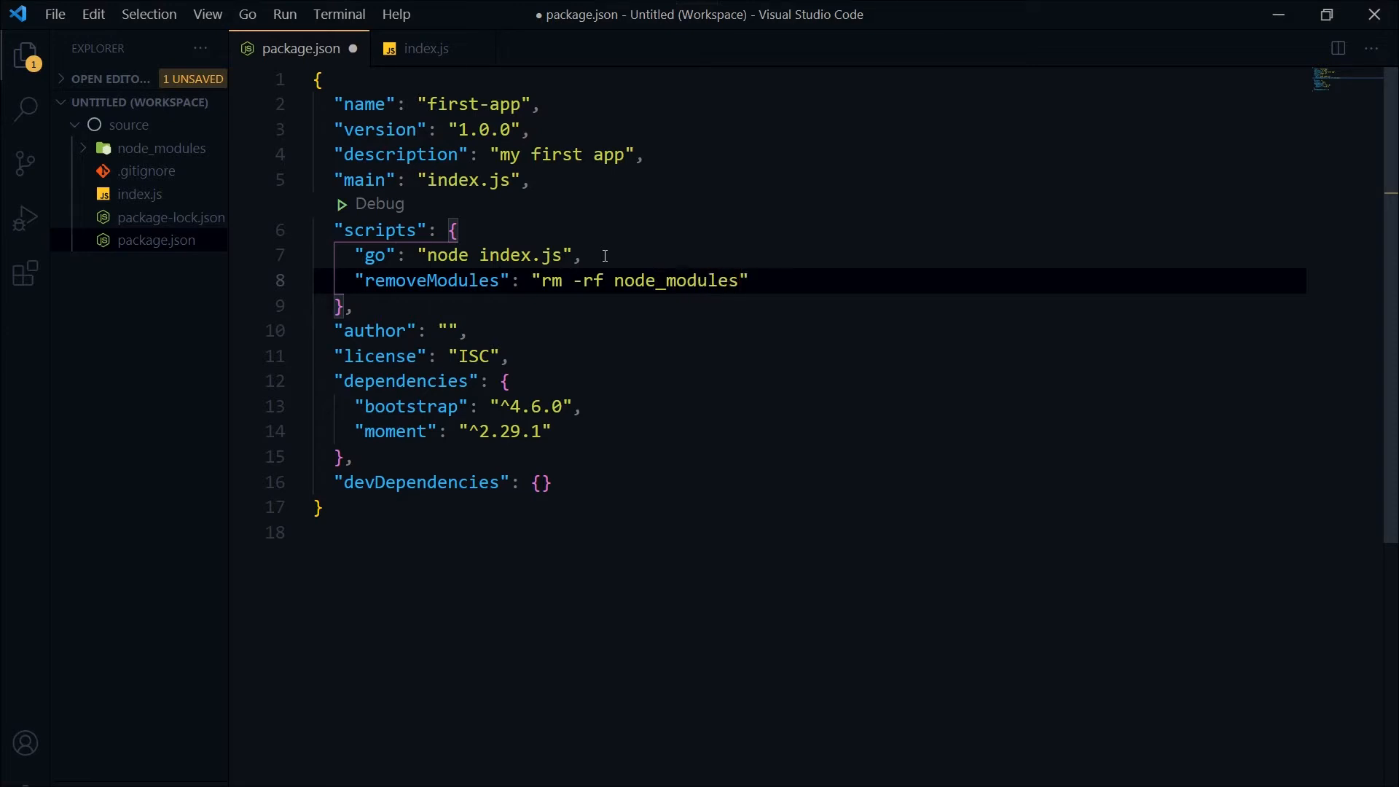
type("/")
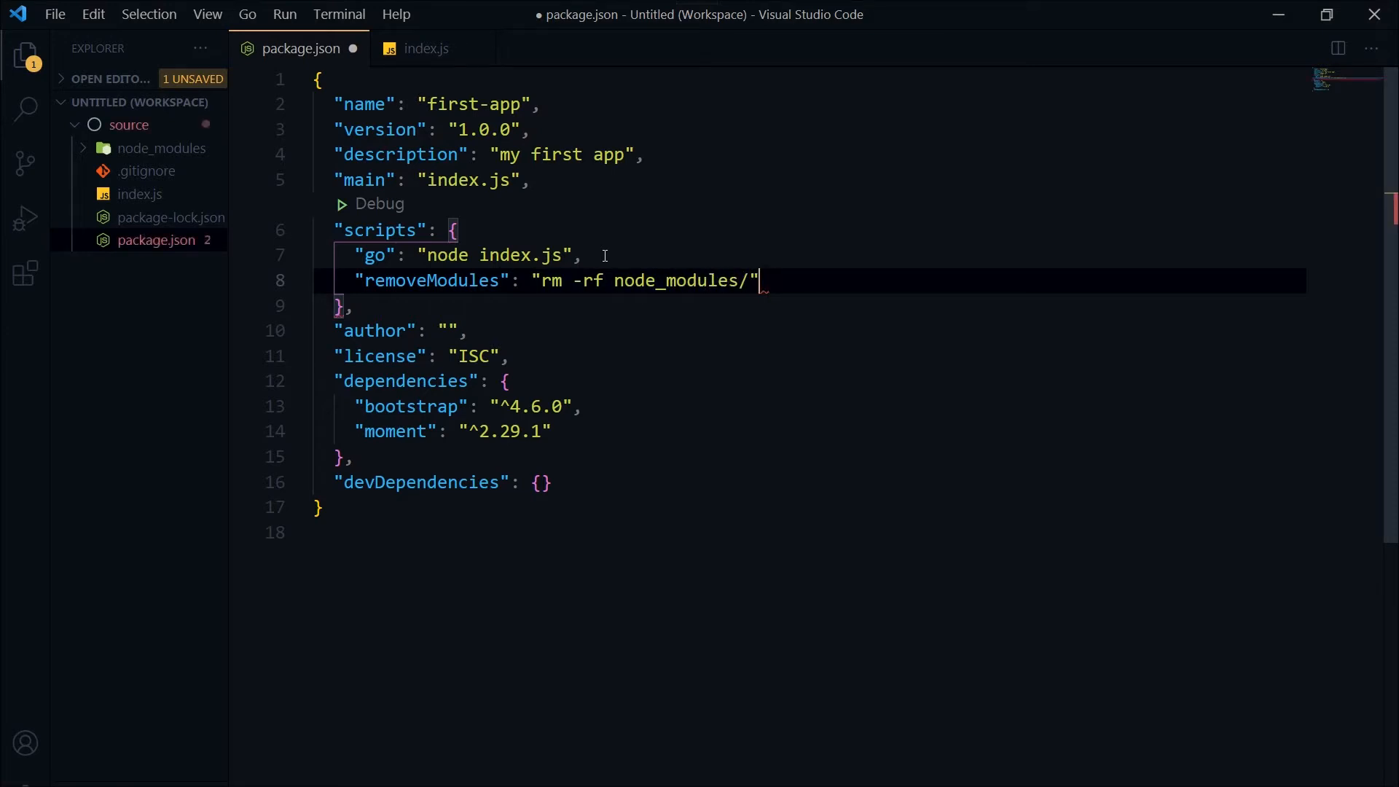
Duplicate the script line as installModules running "npm i", and save package.json.
type(",")
key("Enter")
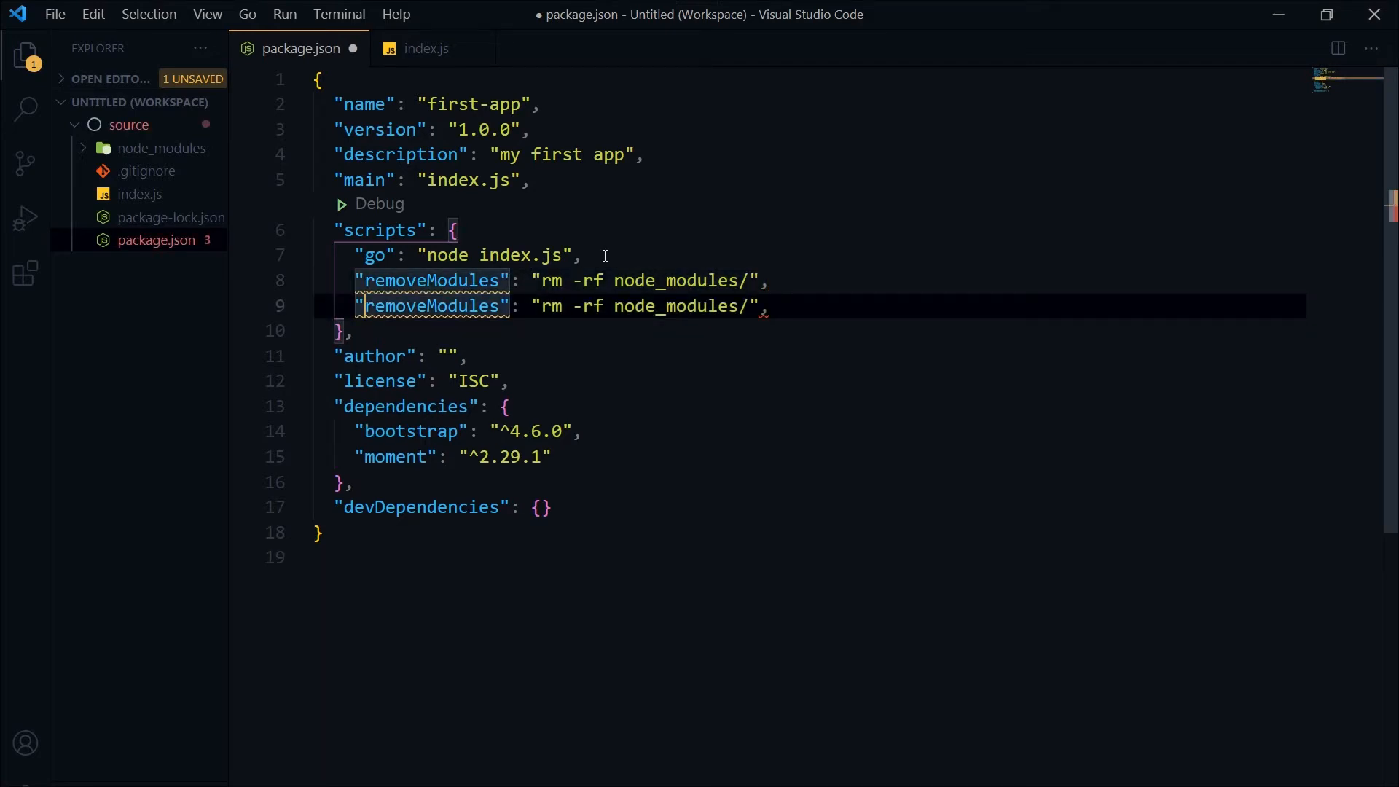
type("install")
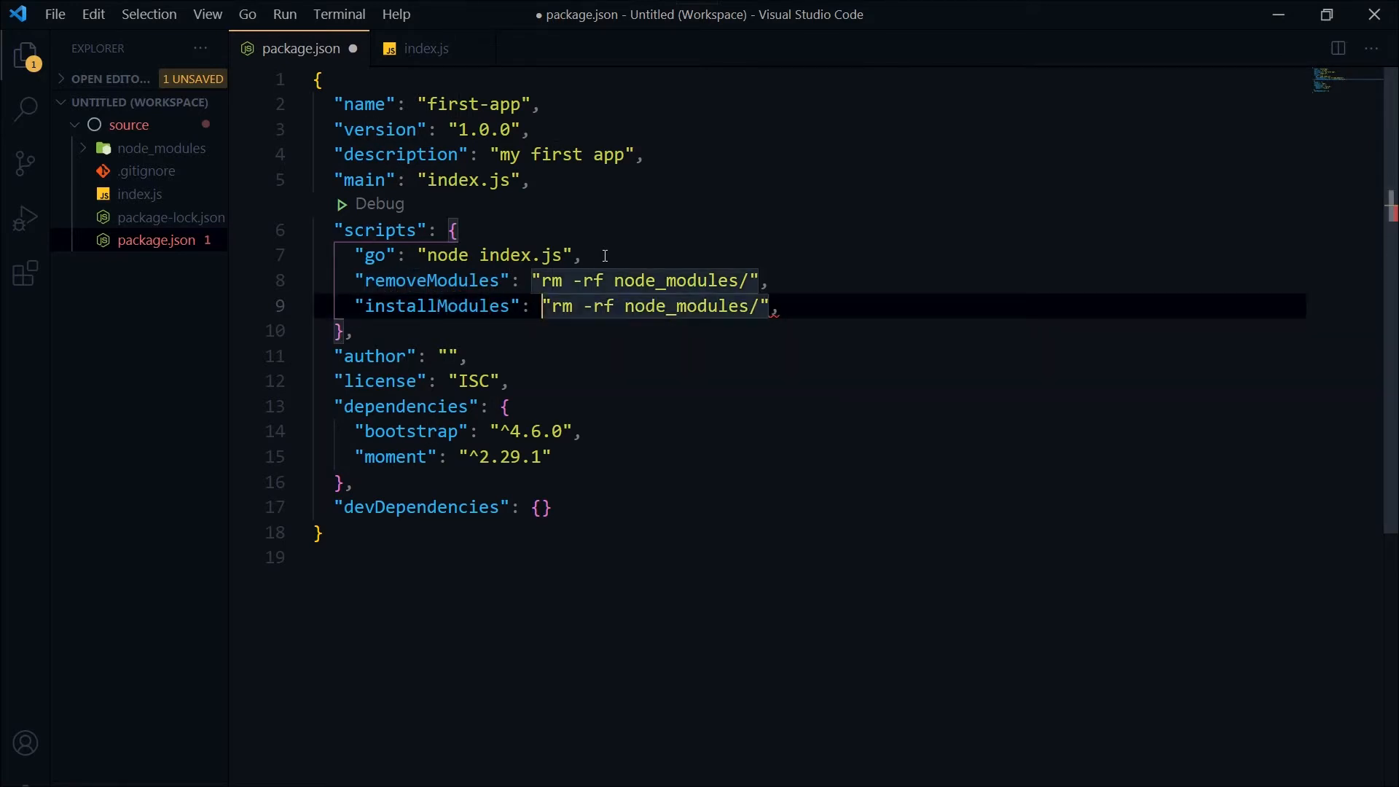
type("npm")
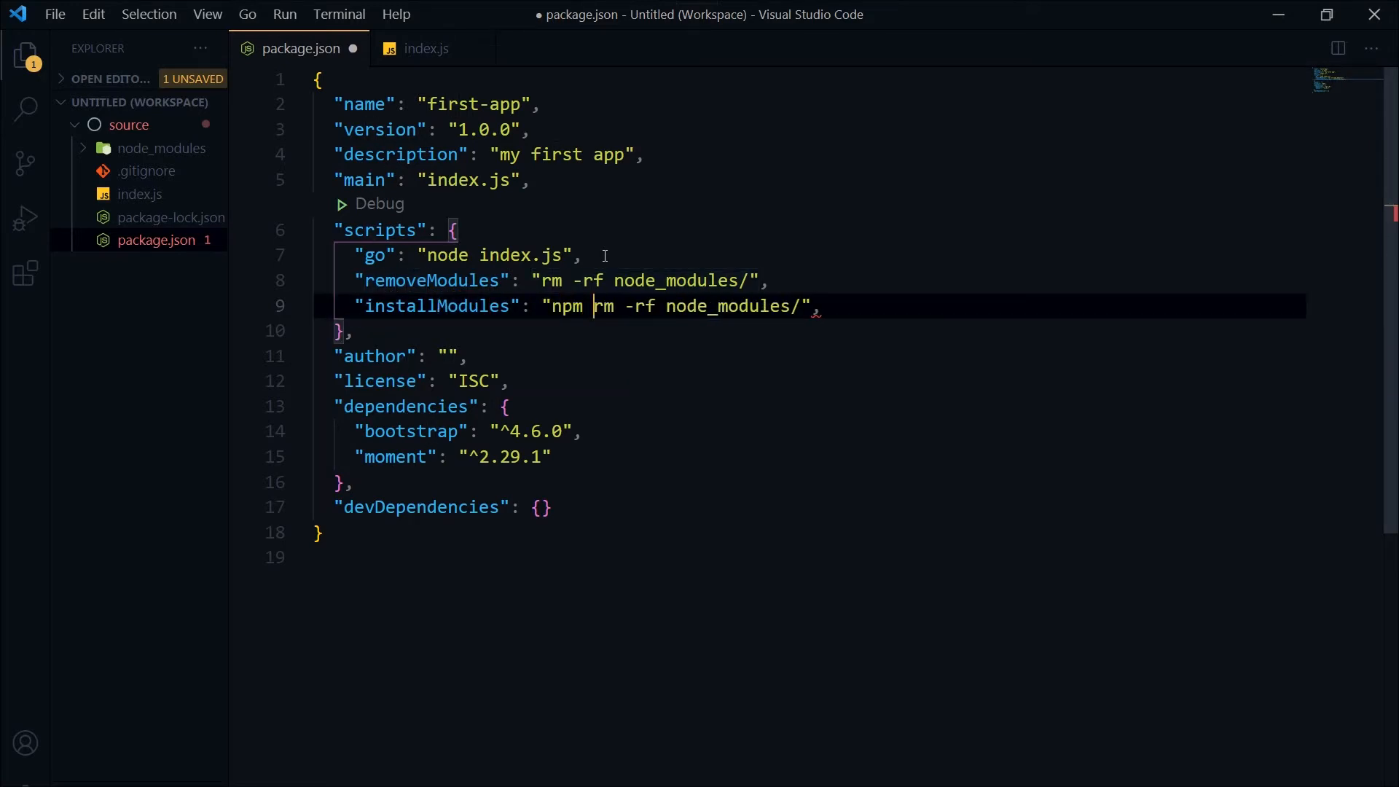
type("i")
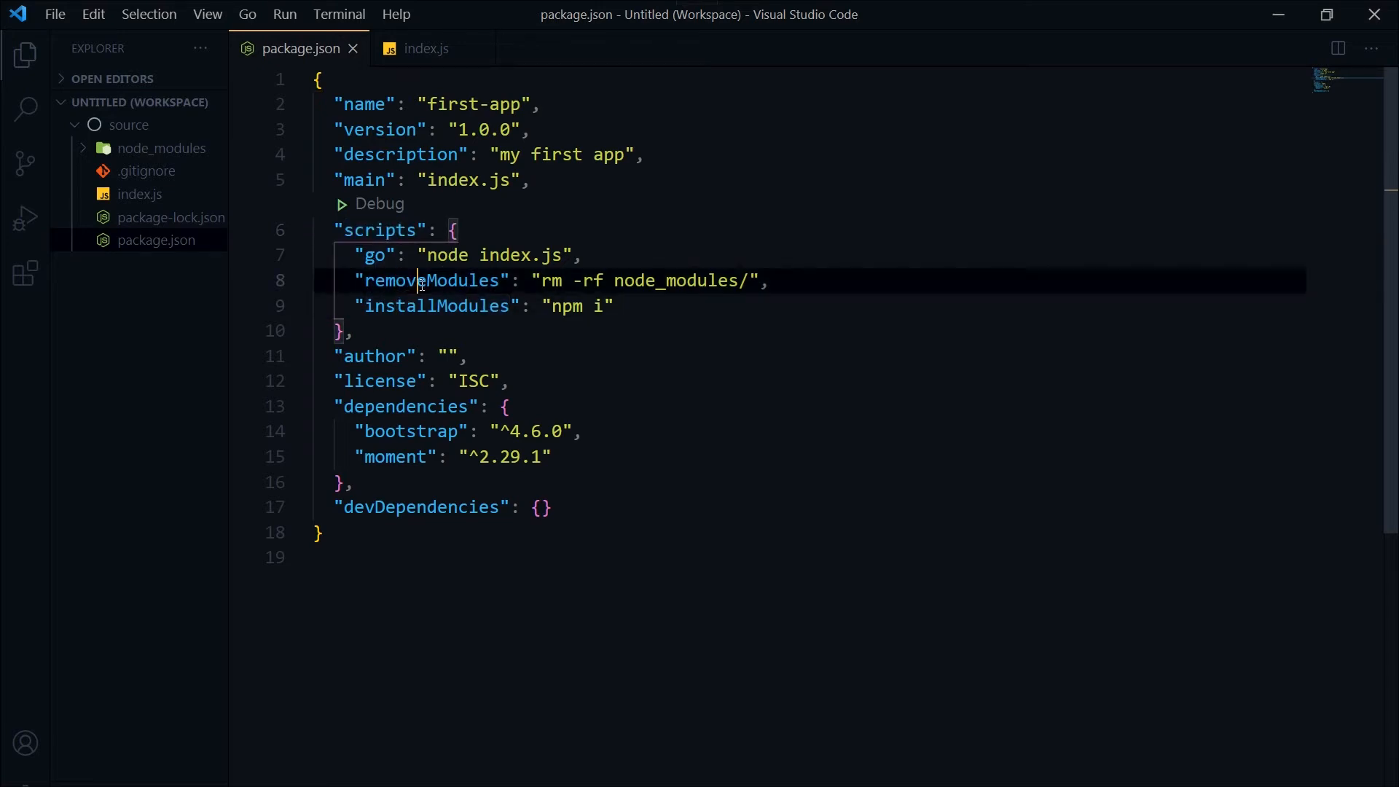
double_click(432, 279)
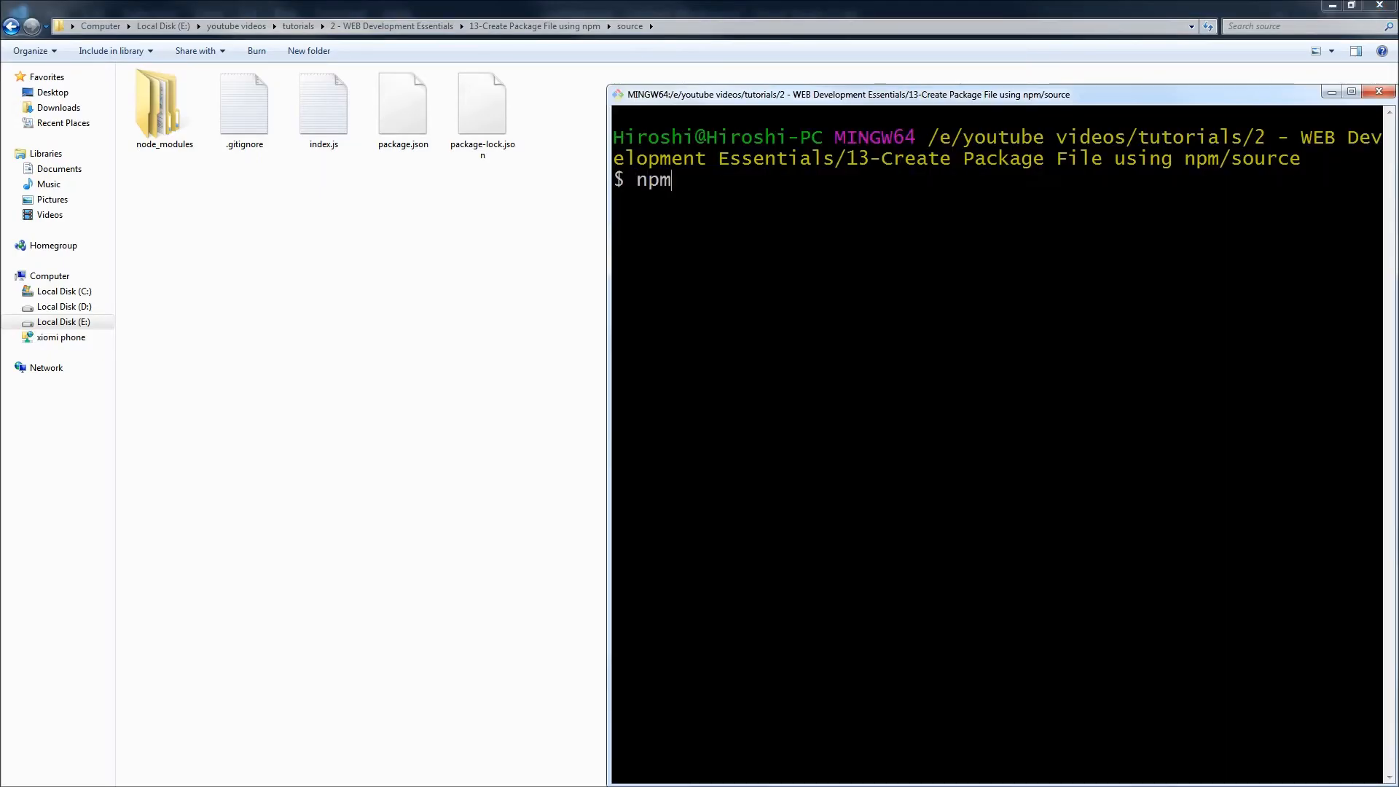
Run 'npm run removeModules' in Git Bash to delete node_modules.
type("run")
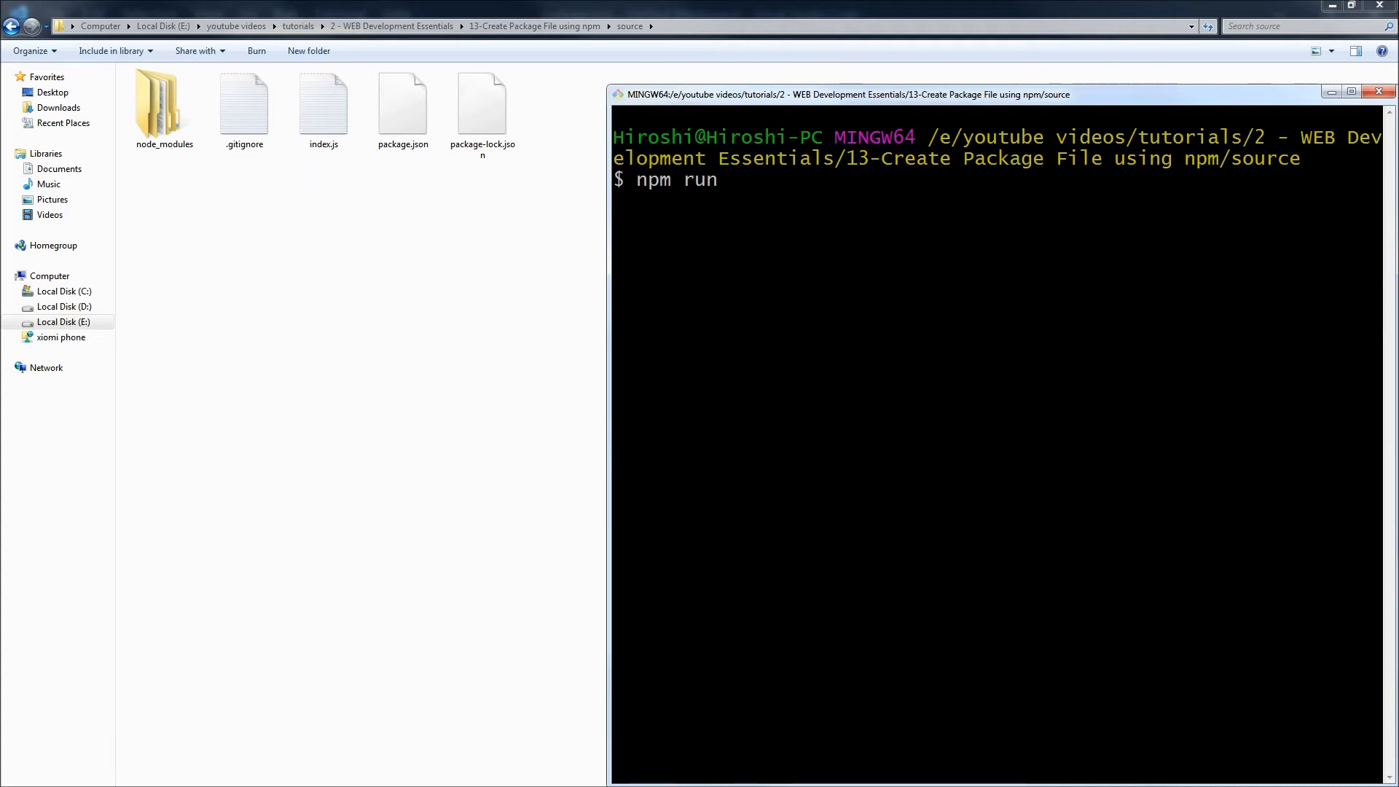
type("remove")
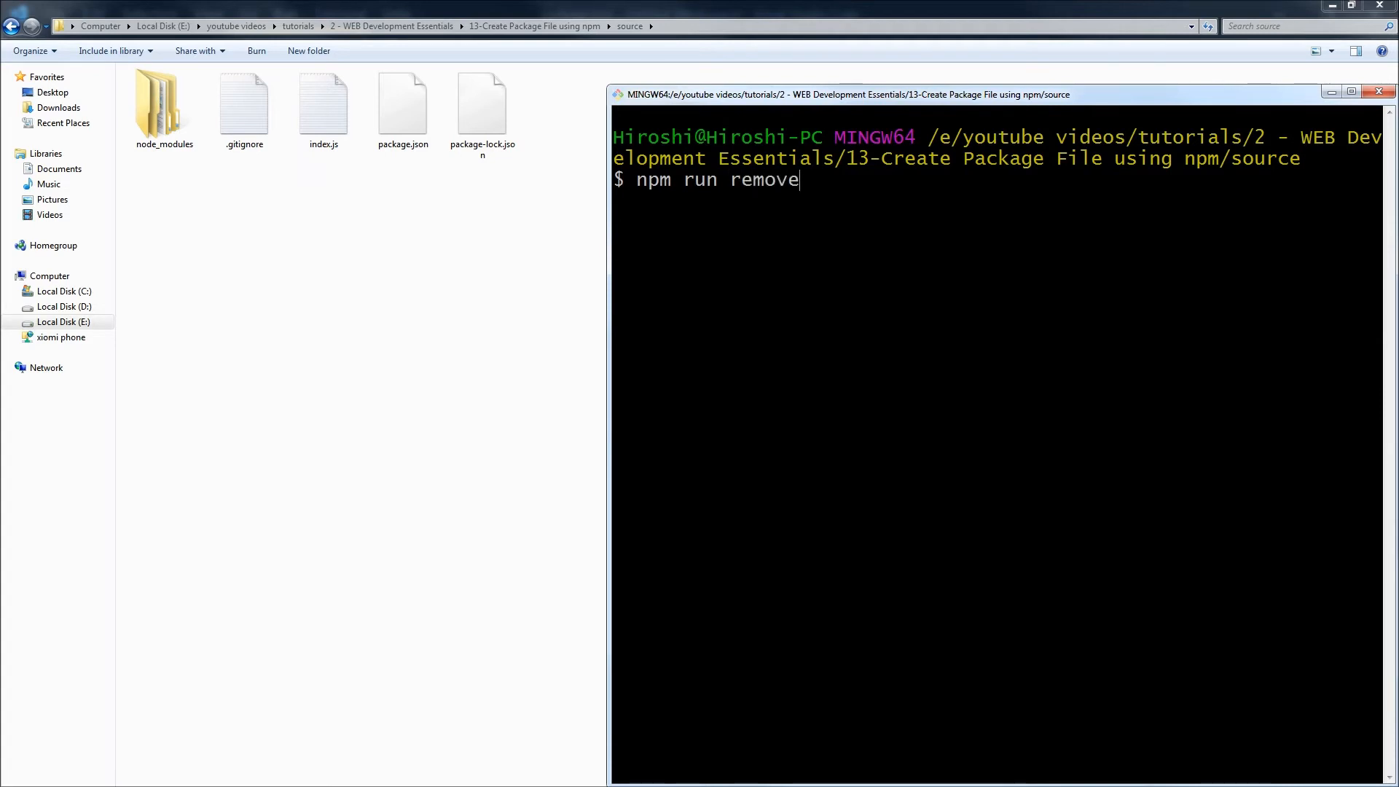
type("Modules")
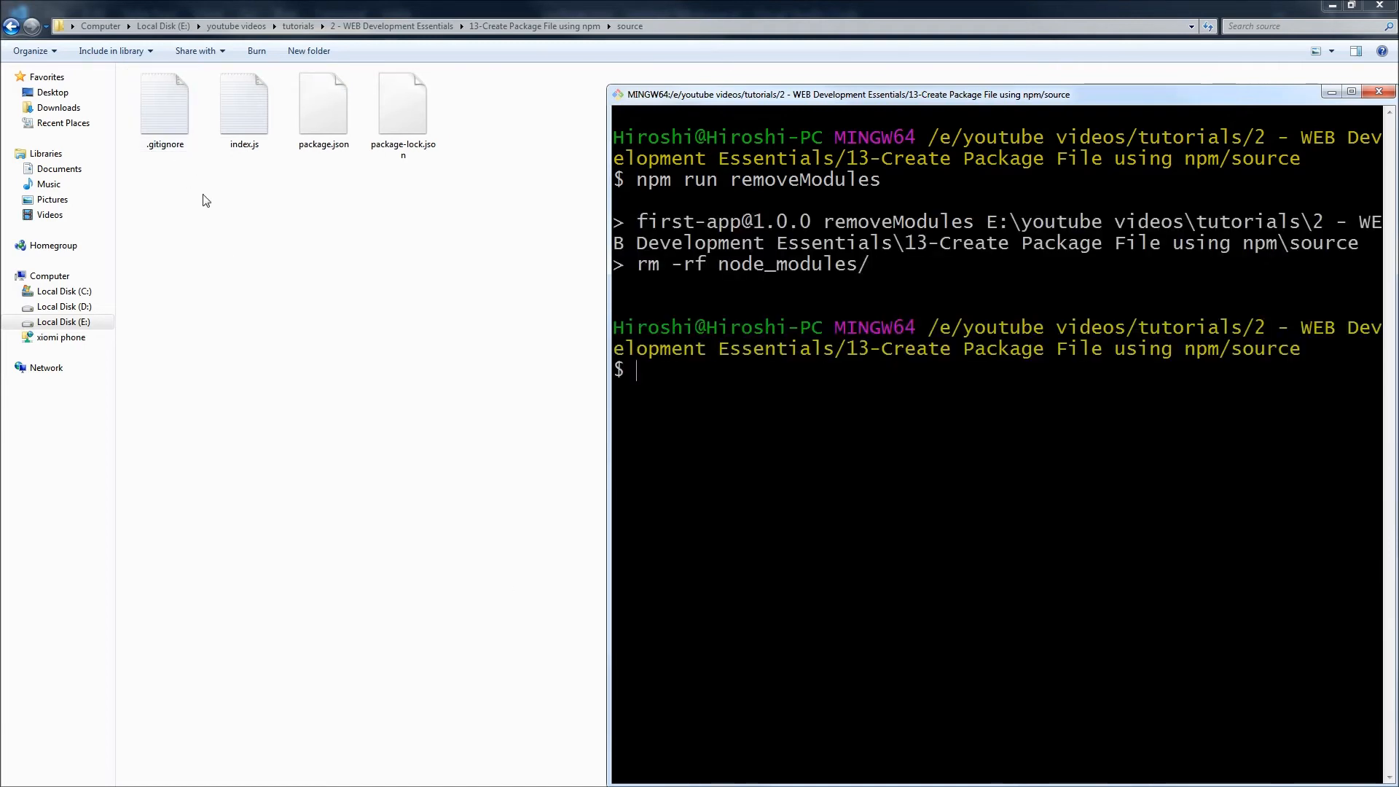
type("npm run removeModules")
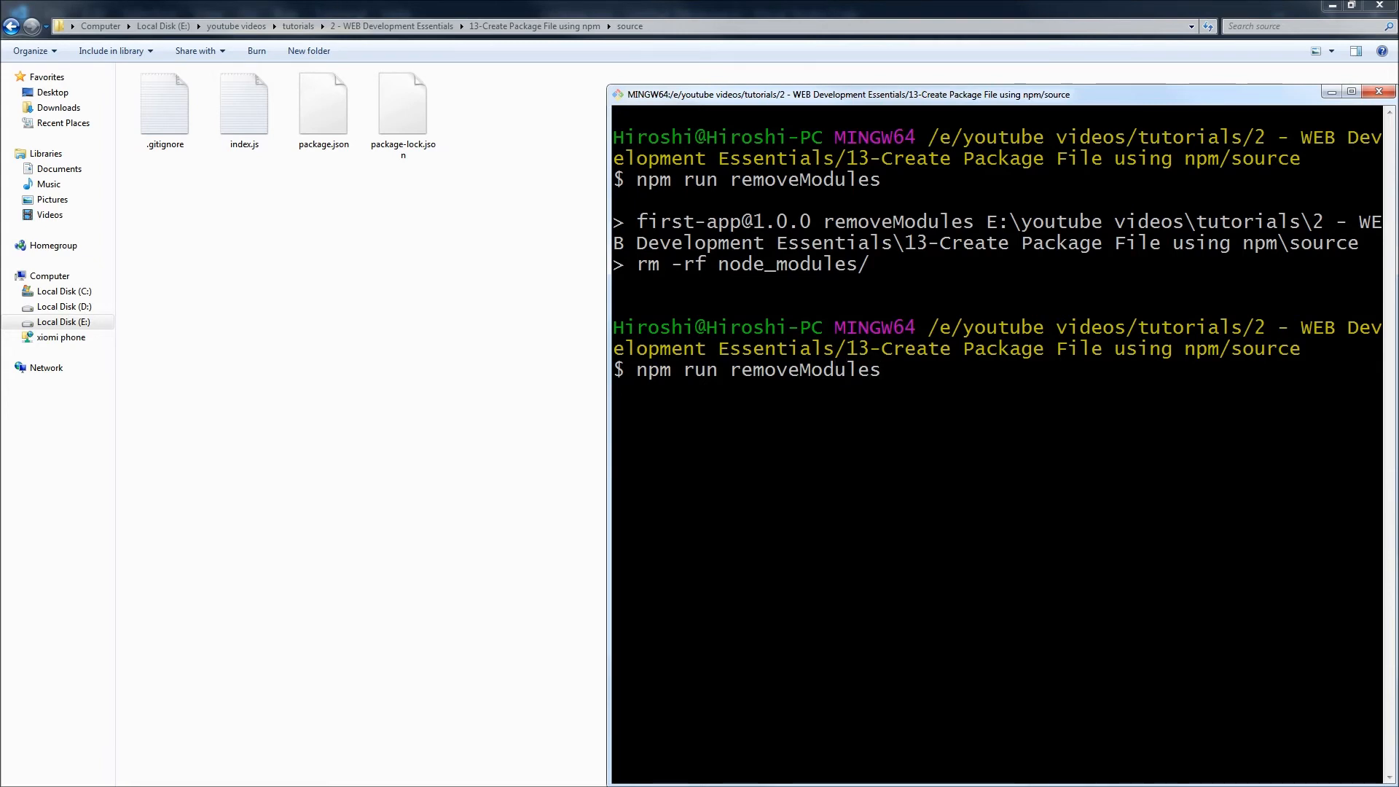
Run 'npm run installModules', then confirm node_modules contains bootstrap and moment.
type("instModules")
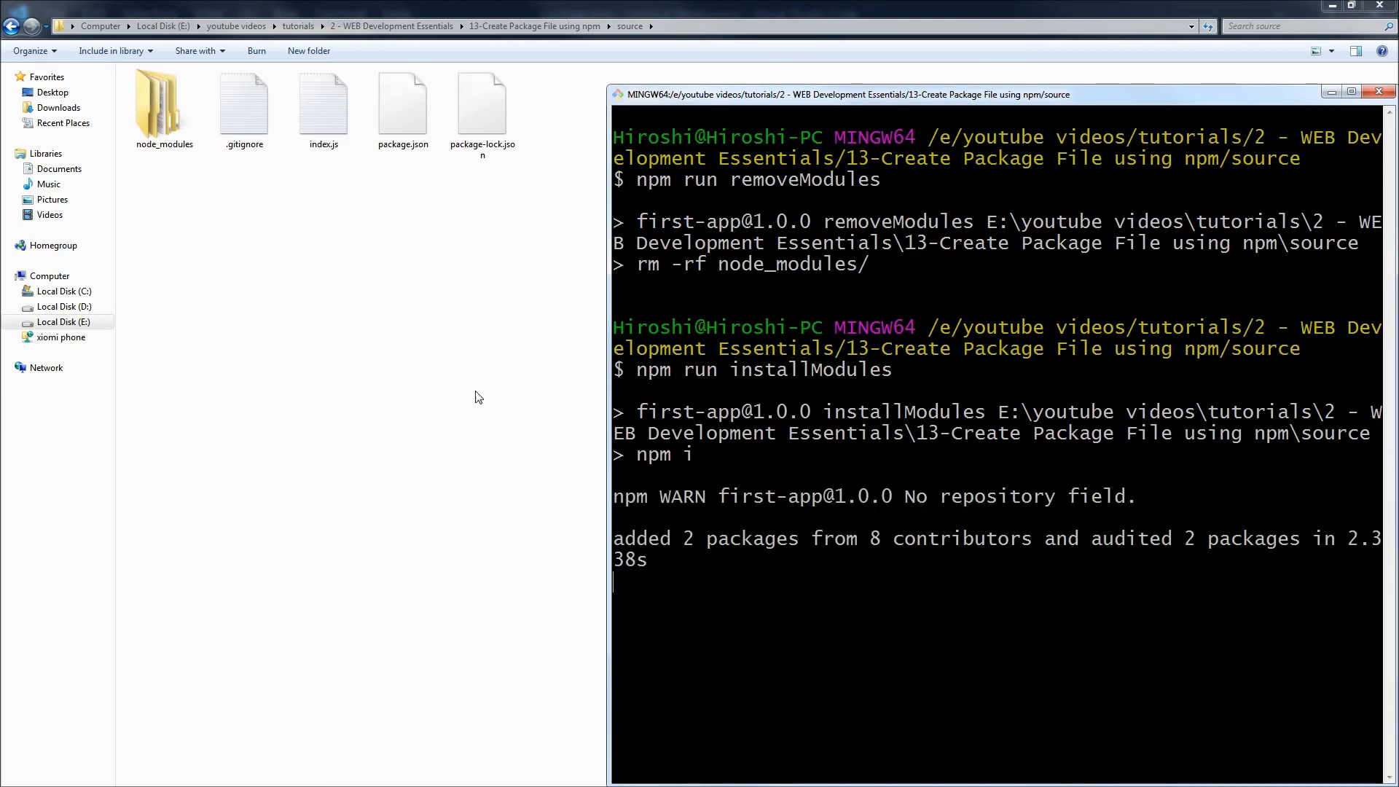
double_click(164, 103)
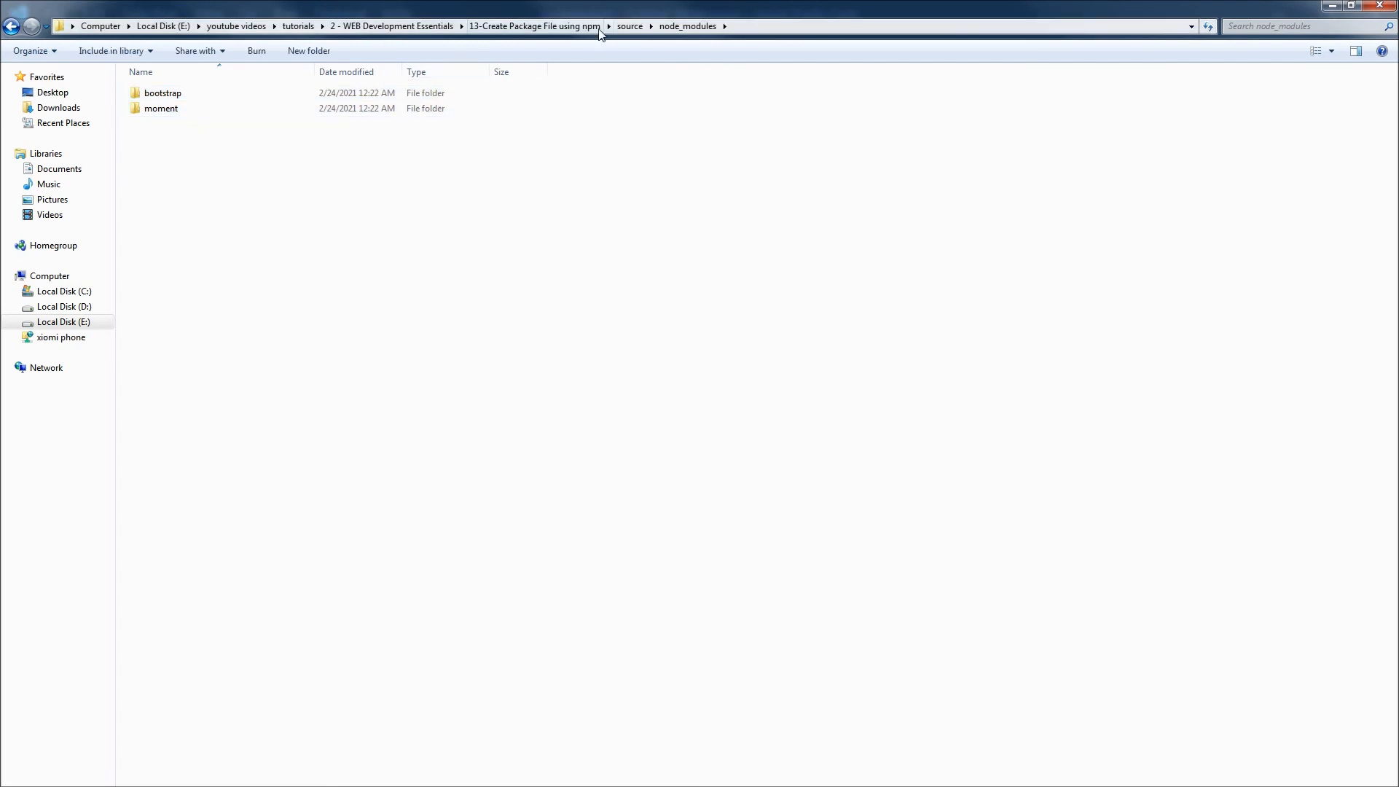
left_click(629, 26)
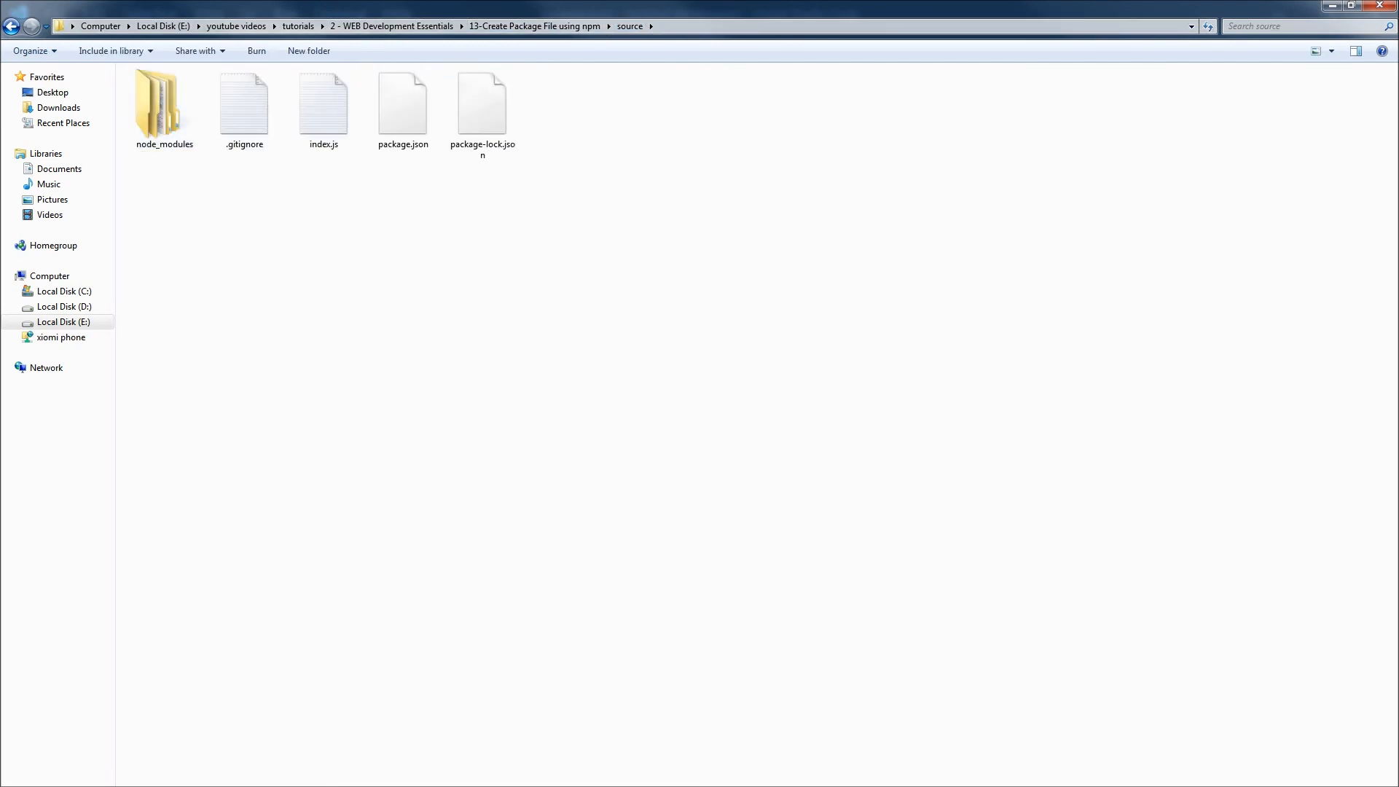